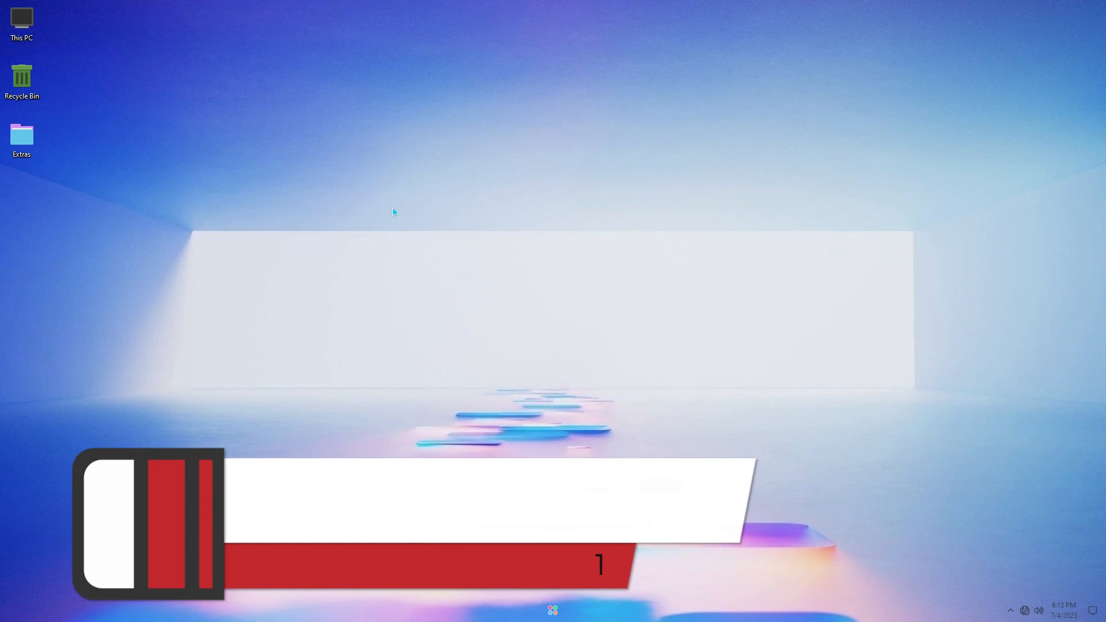
Browse the Start list, then the Extras folder and its Brighter Life HD Wallpaper subfolder.
left_click(552, 609)
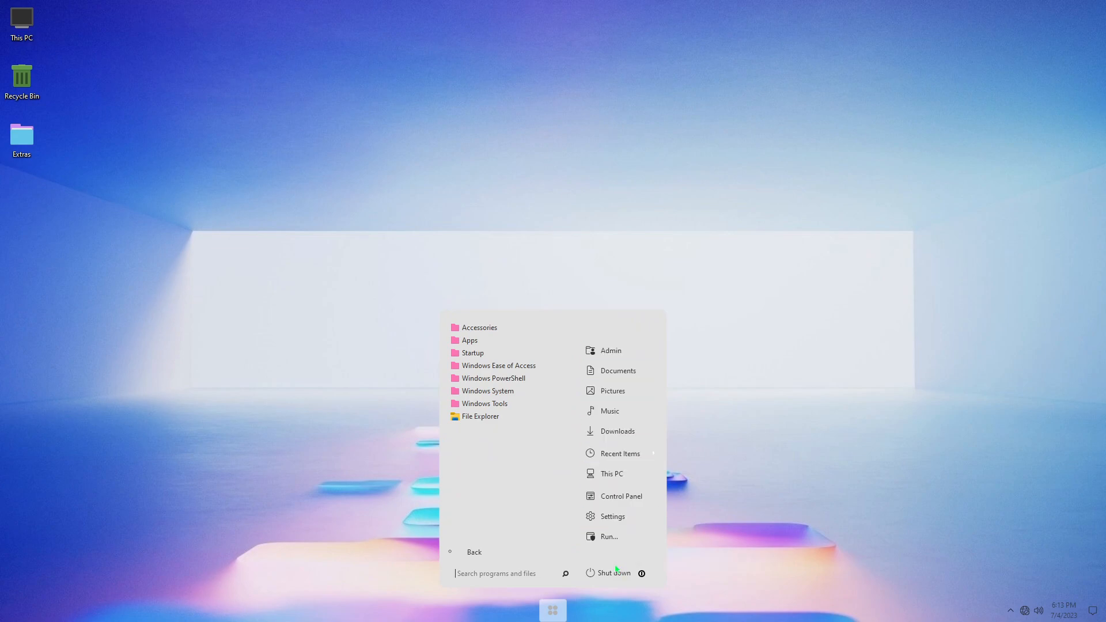
mouse_move(609, 536)
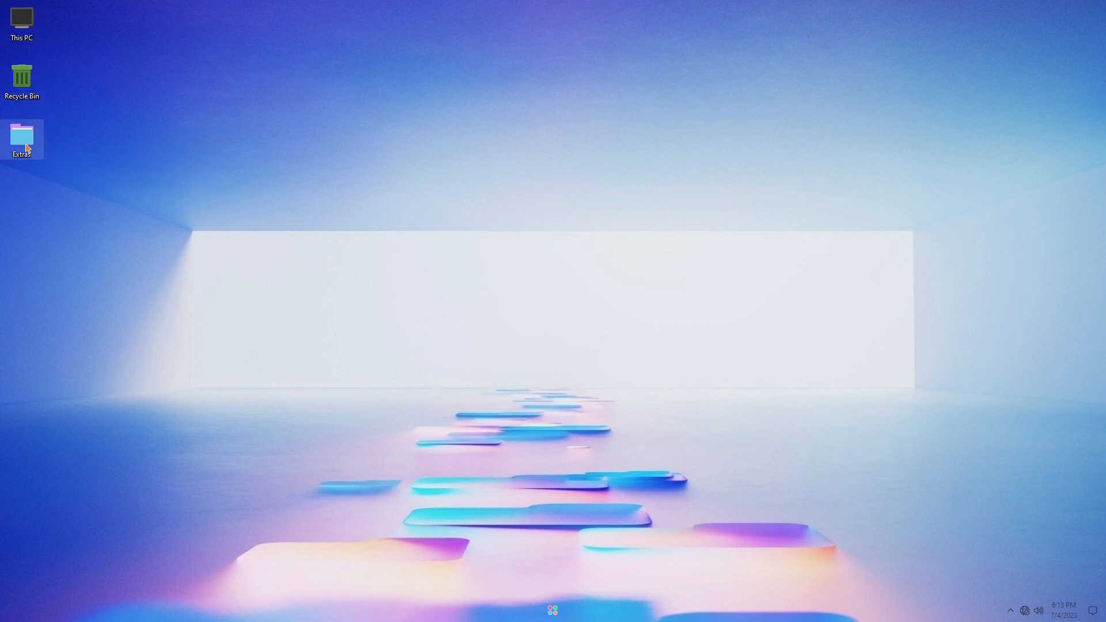
double_click(22, 140)
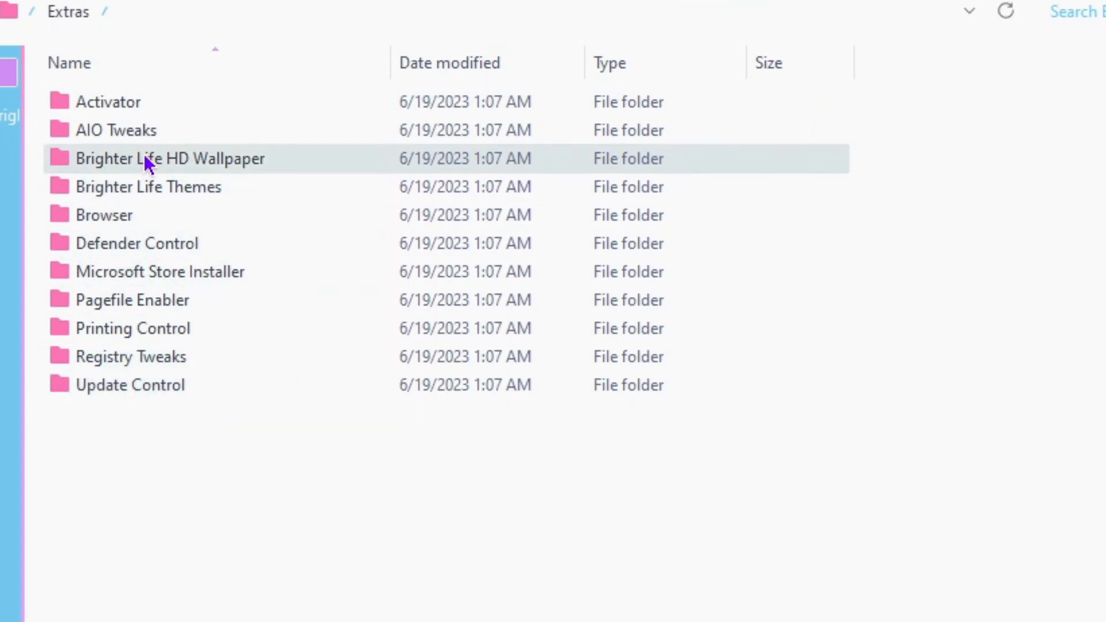
double_click(169, 158)
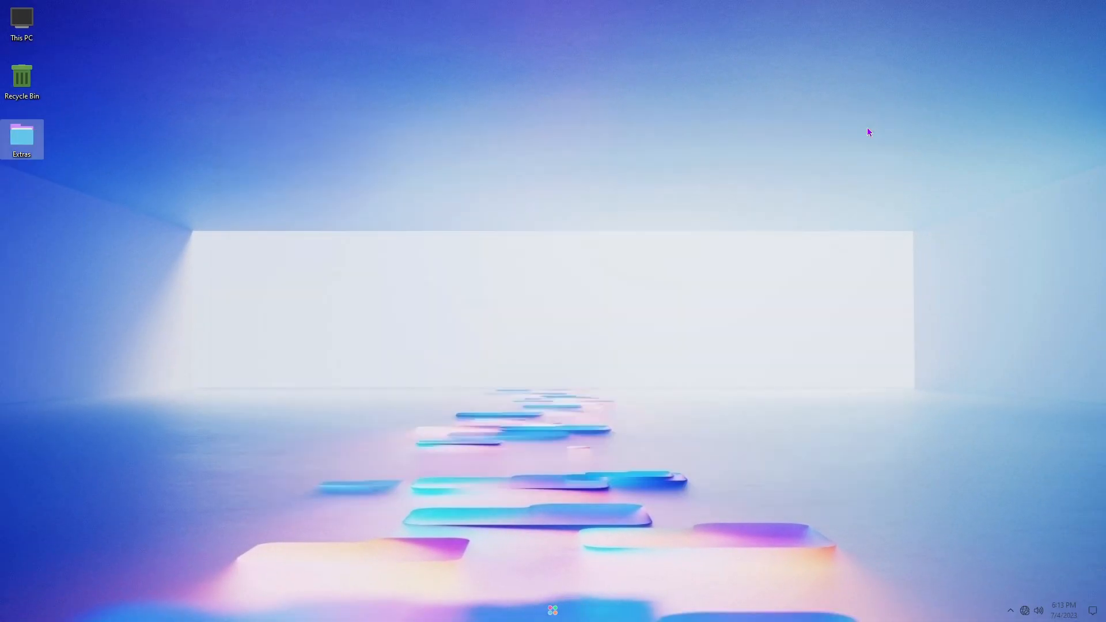
mouse_move(869, 132)
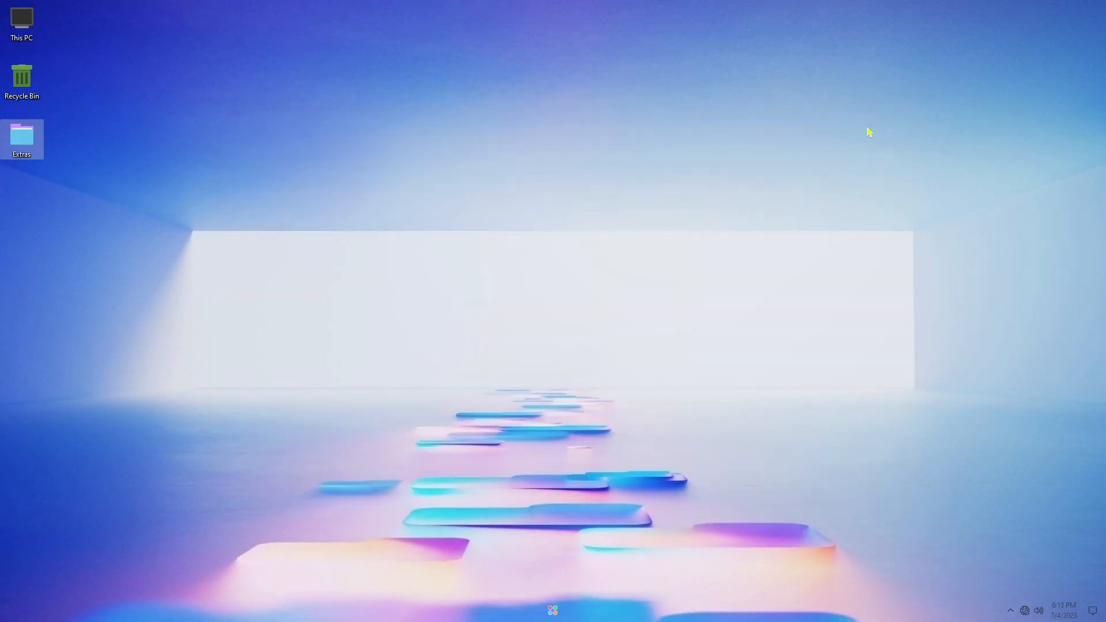
mouse_move(641, 557)
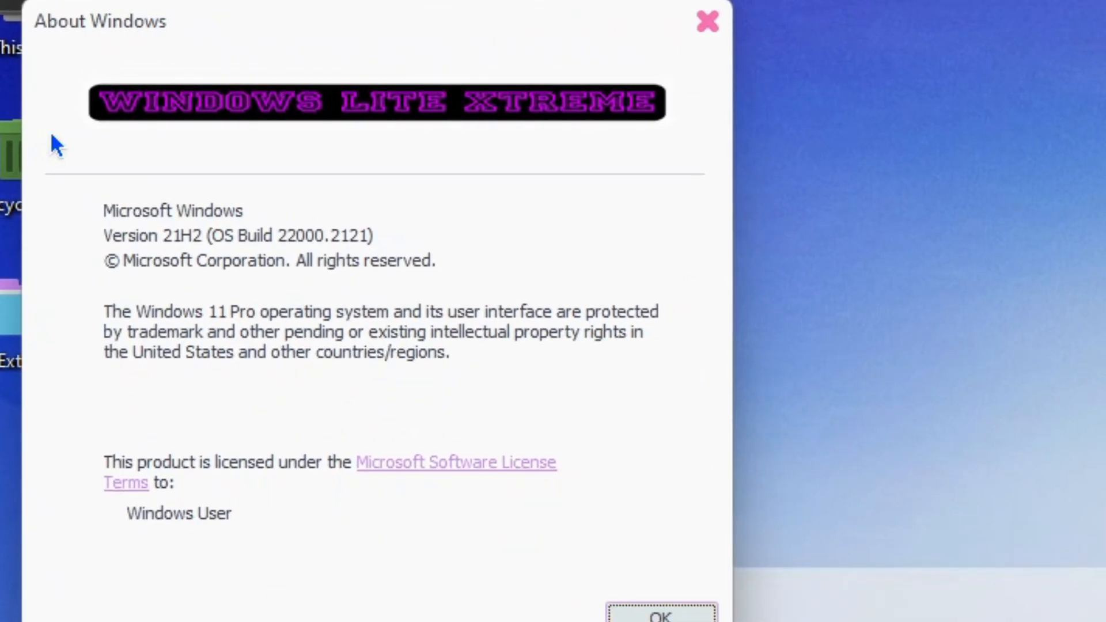
mouse_move(363, 245)
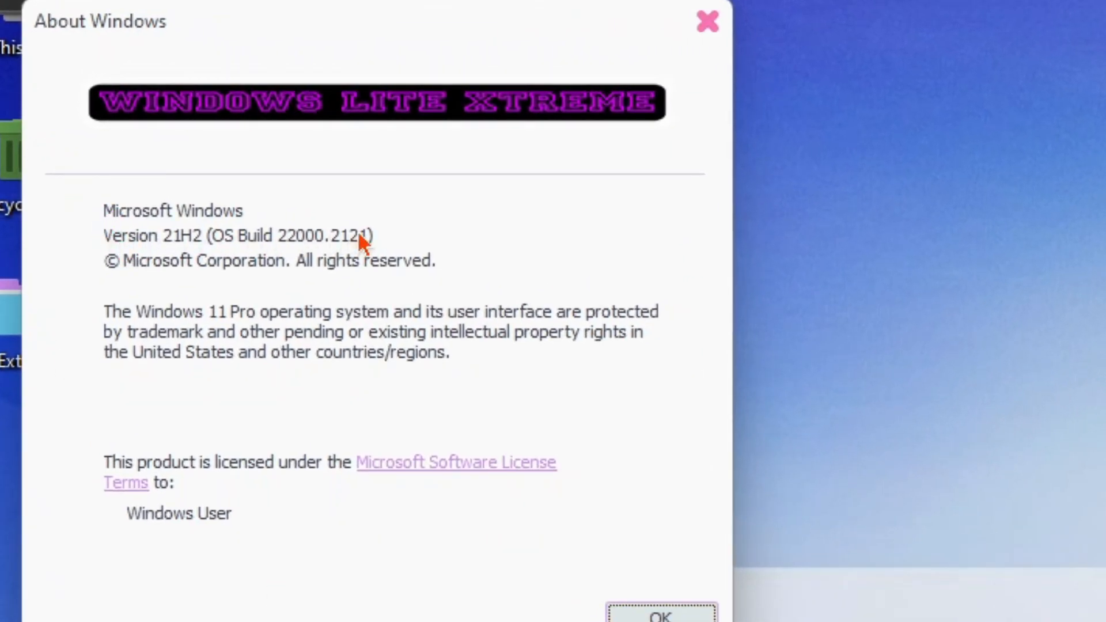
mouse_move(307, 250)
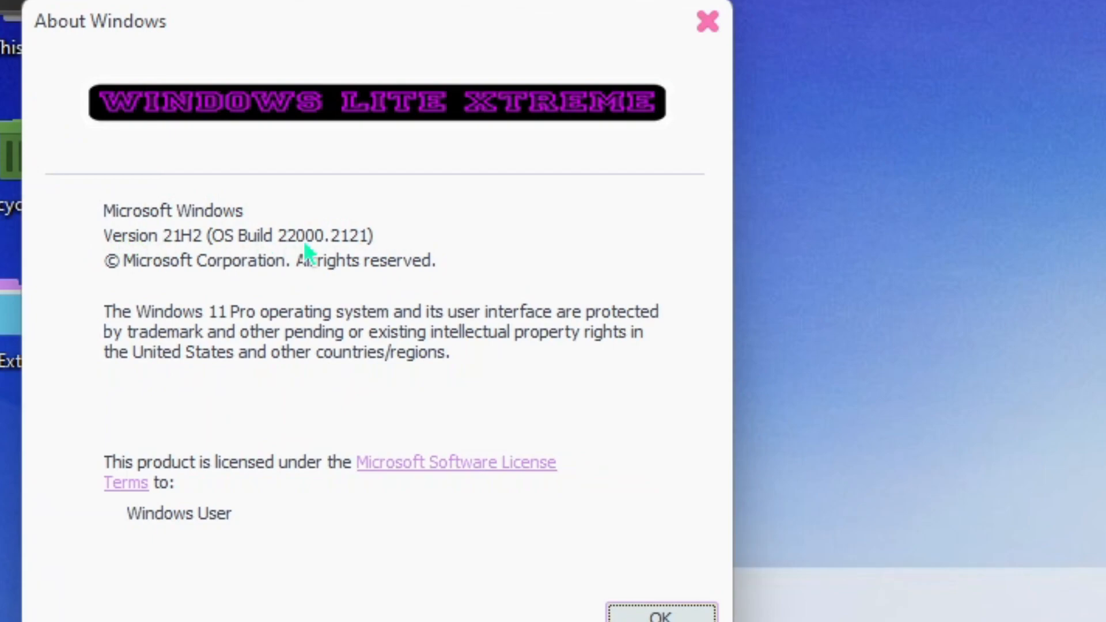
mouse_move(329, 438)
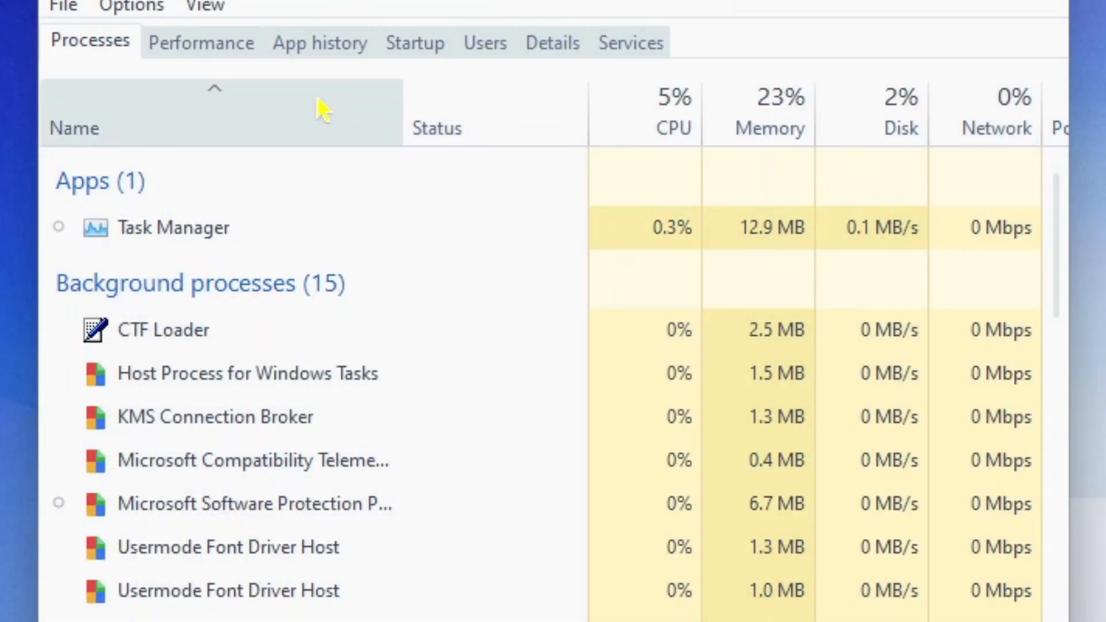
Show the Performance graphs and select Memory to see 0.9 of 4.0 GB in use.
left_click(200, 43)
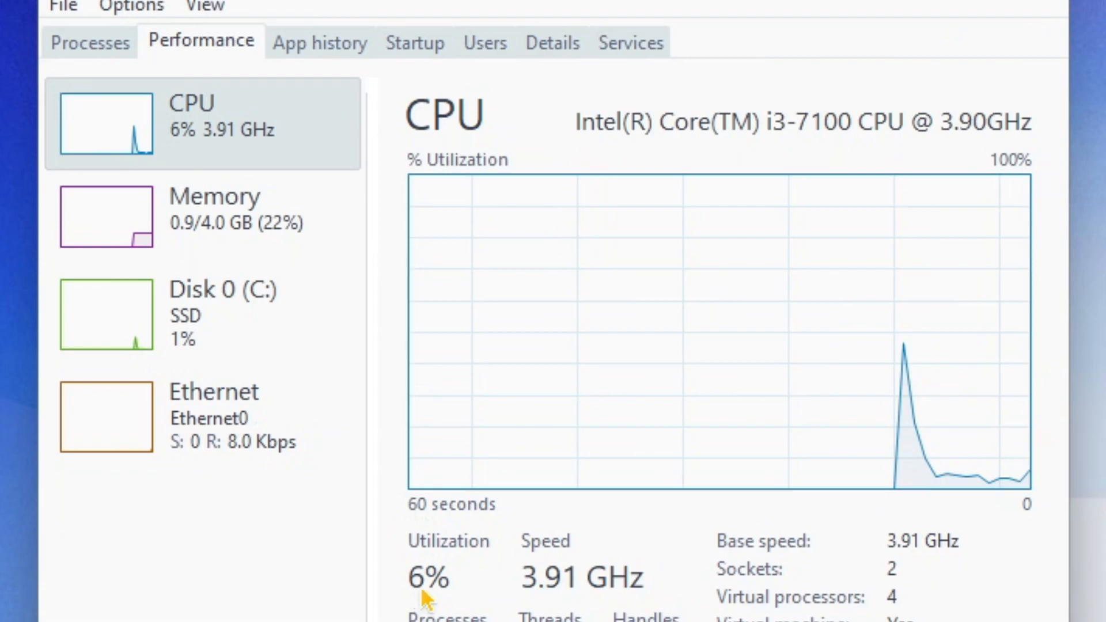
left_click(205, 216)
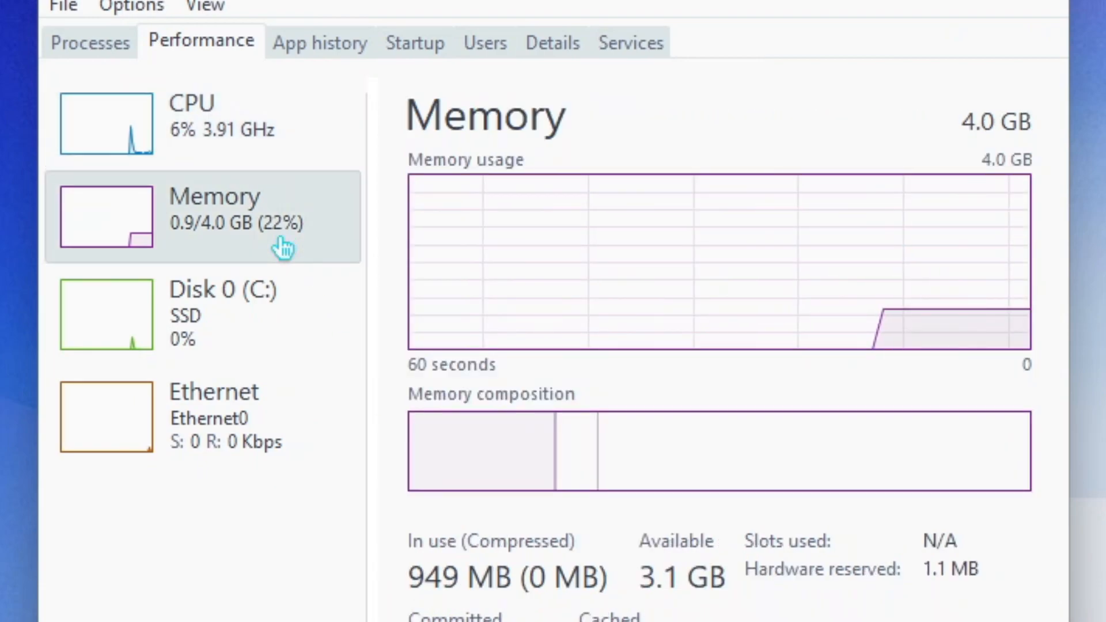
mouse_move(437, 596)
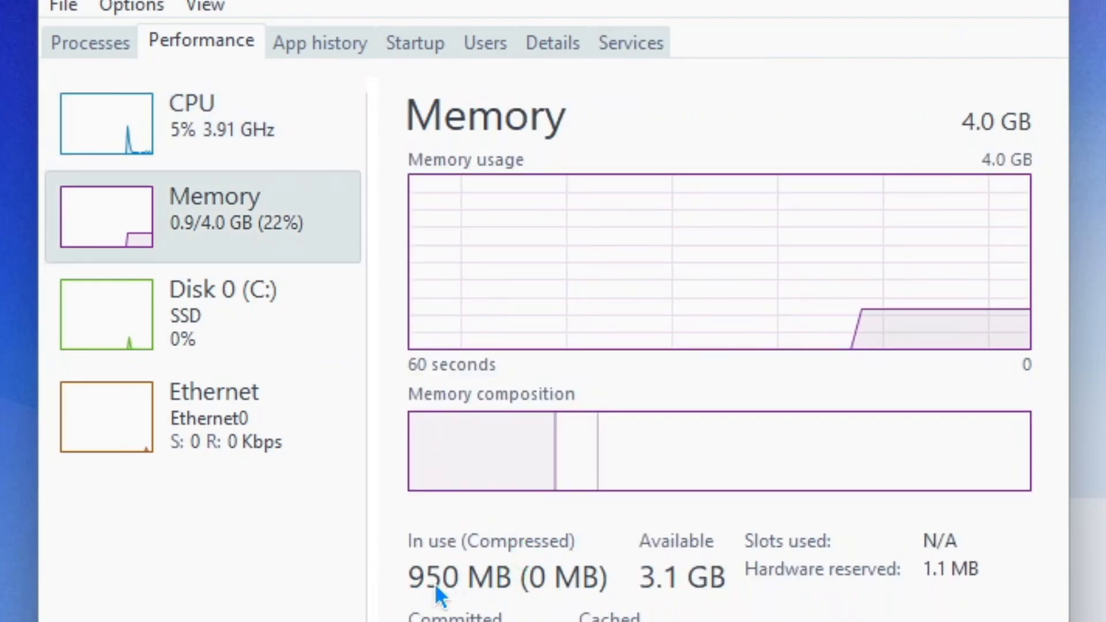
mouse_move(984, 141)
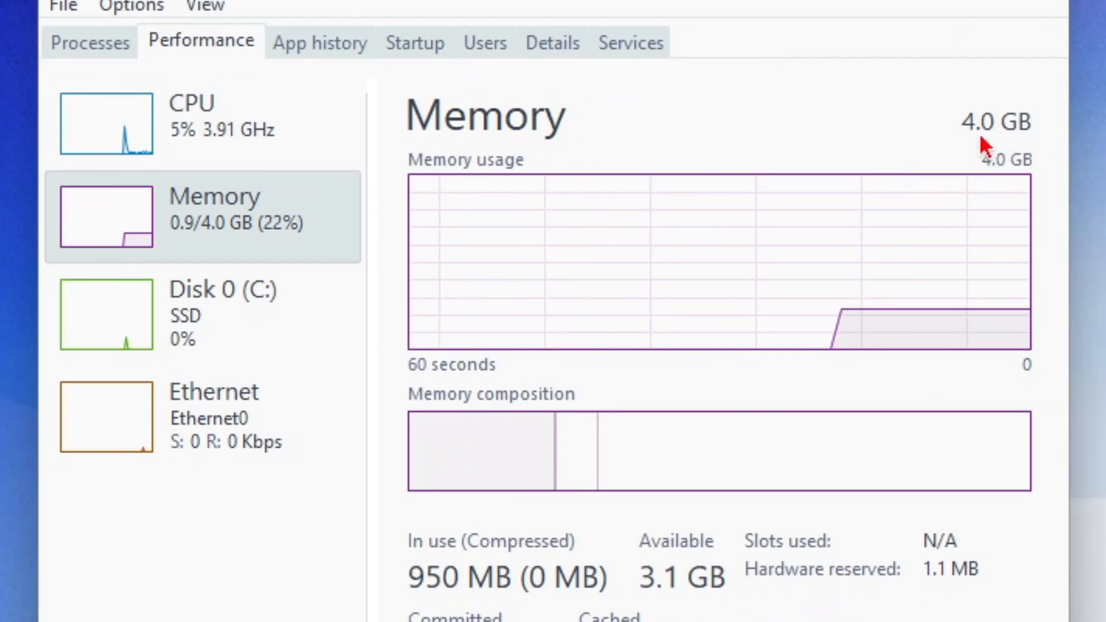
mouse_move(1065, 74)
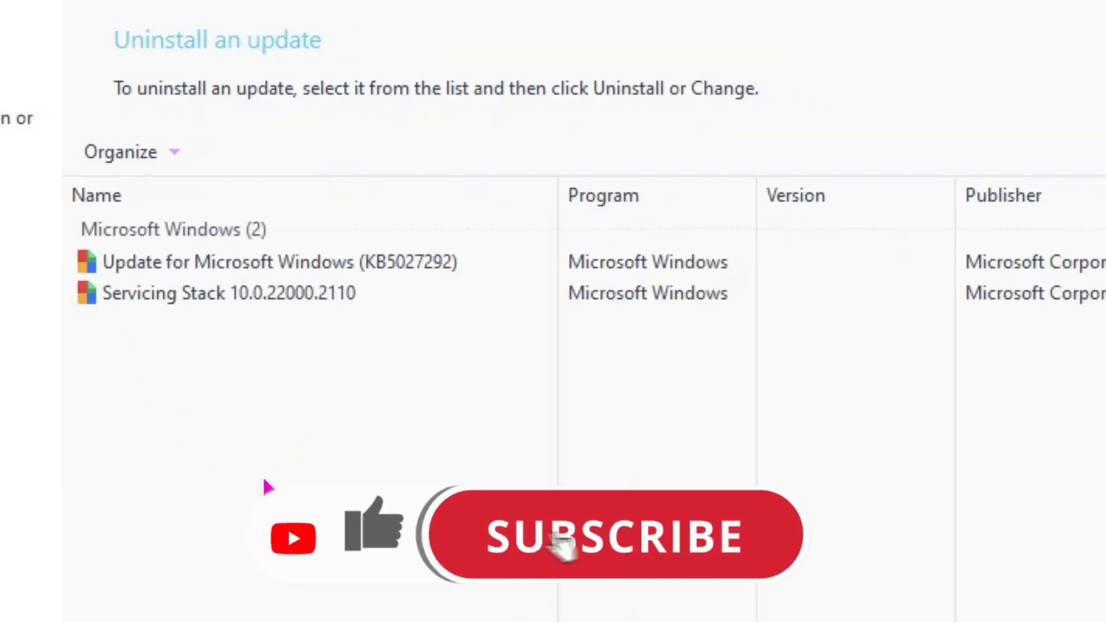
Bring up the 'Turn Windows features on or off' list from Programs and Features.
left_click(240, 292)
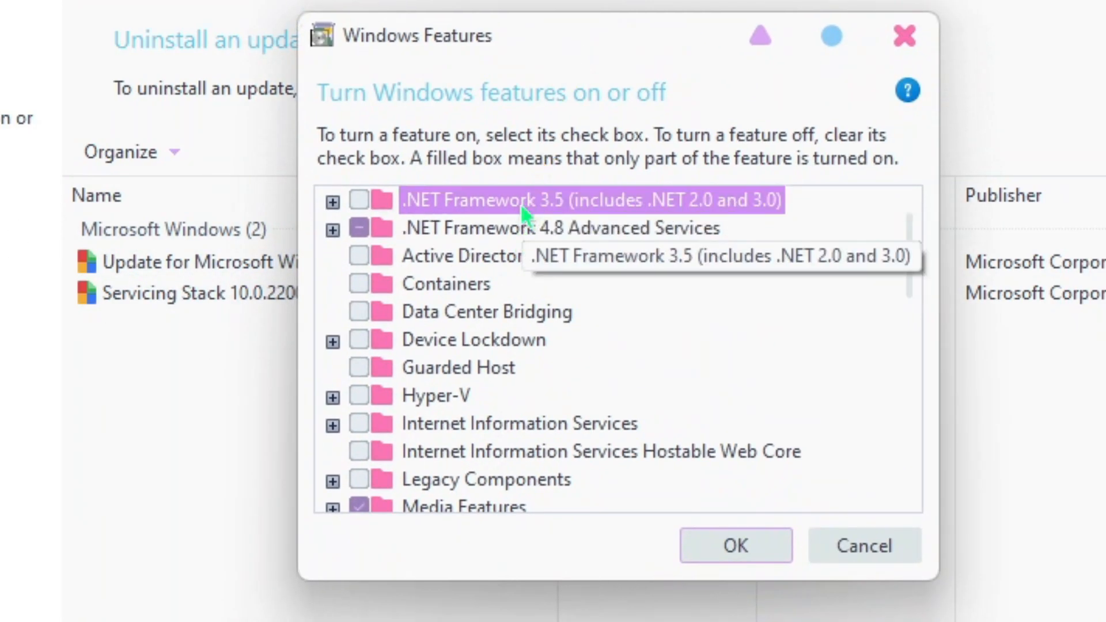
mouse_move(599, 346)
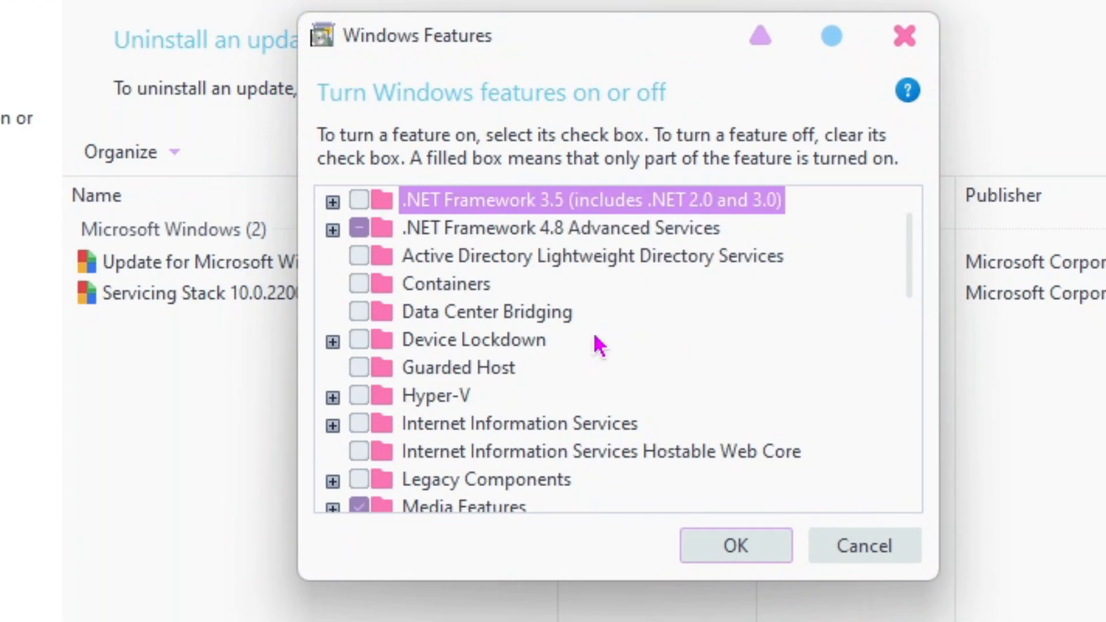
mouse_move(863, 545)
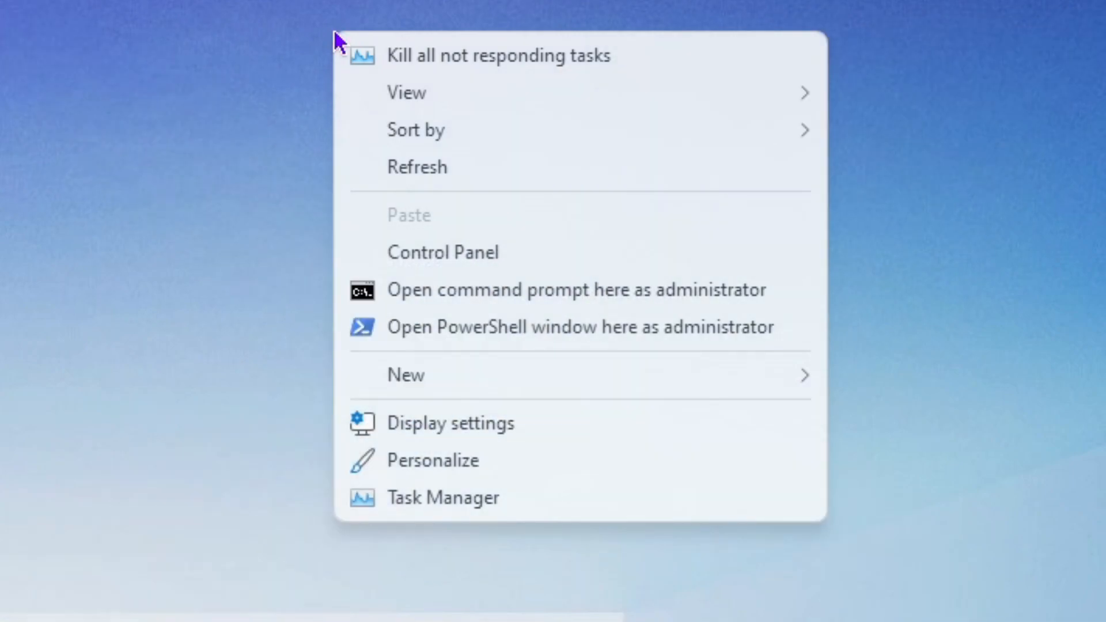
mouse_move(502, 74)
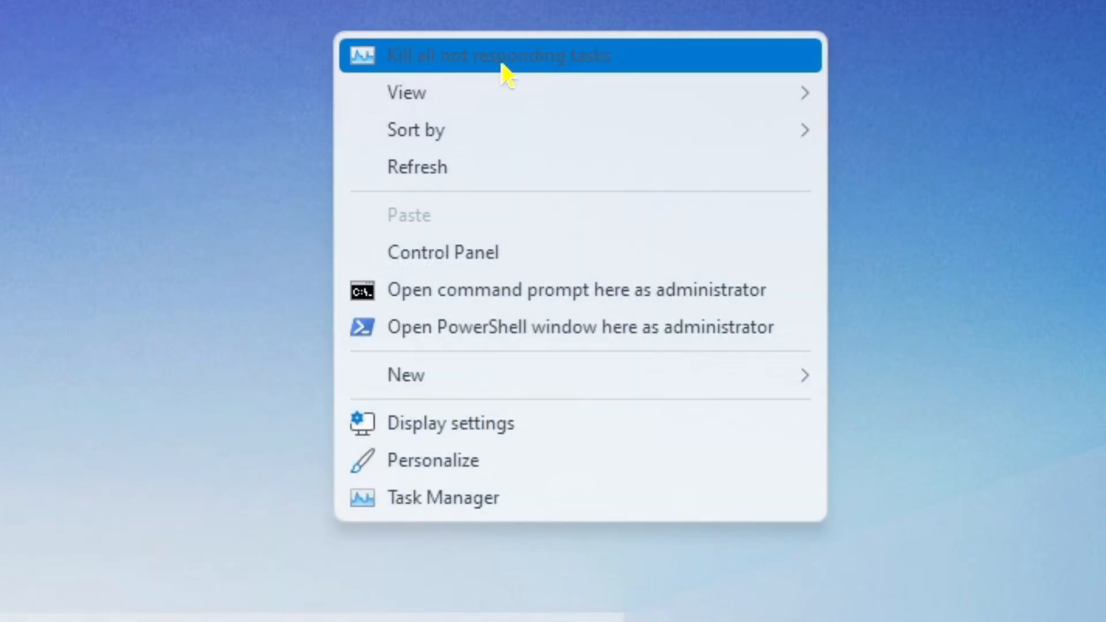
mouse_move(454, 253)
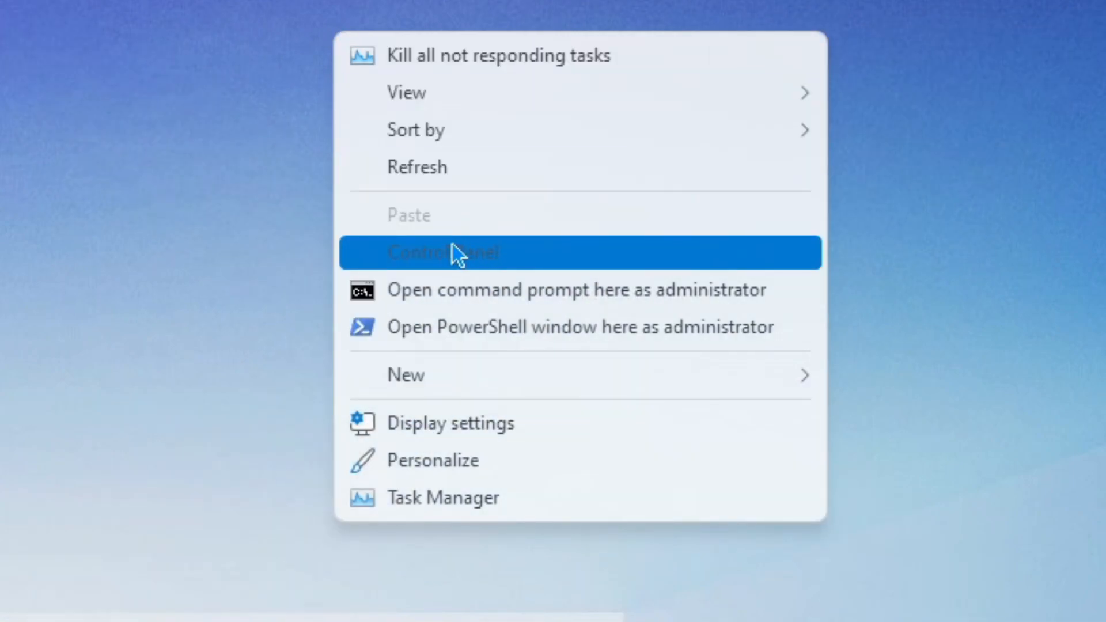
mouse_move(471, 374)
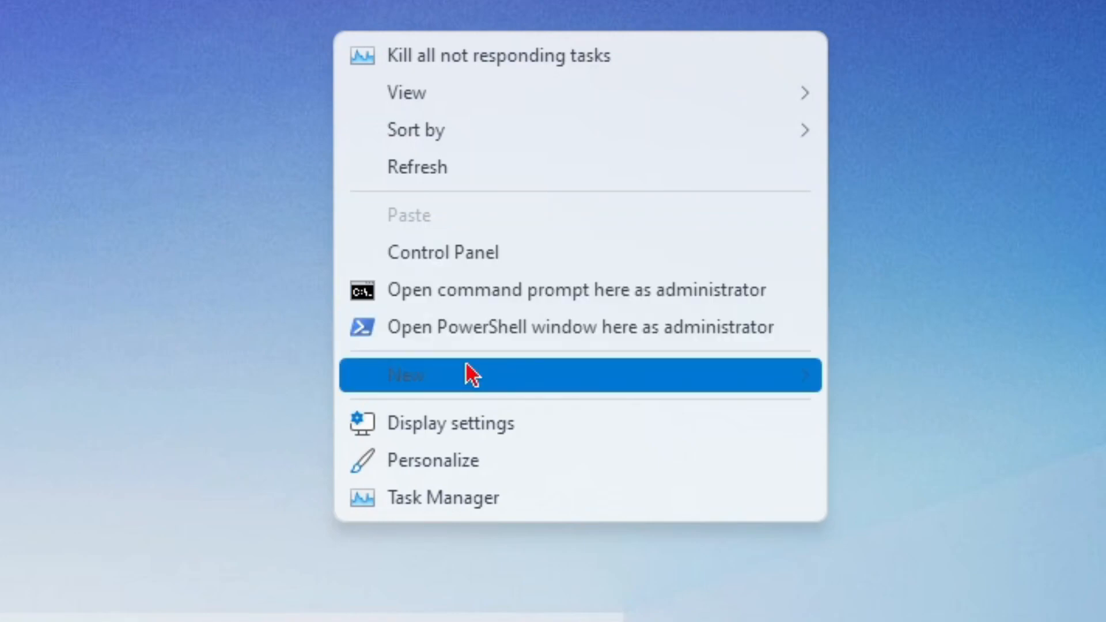
mouse_move(501, 326)
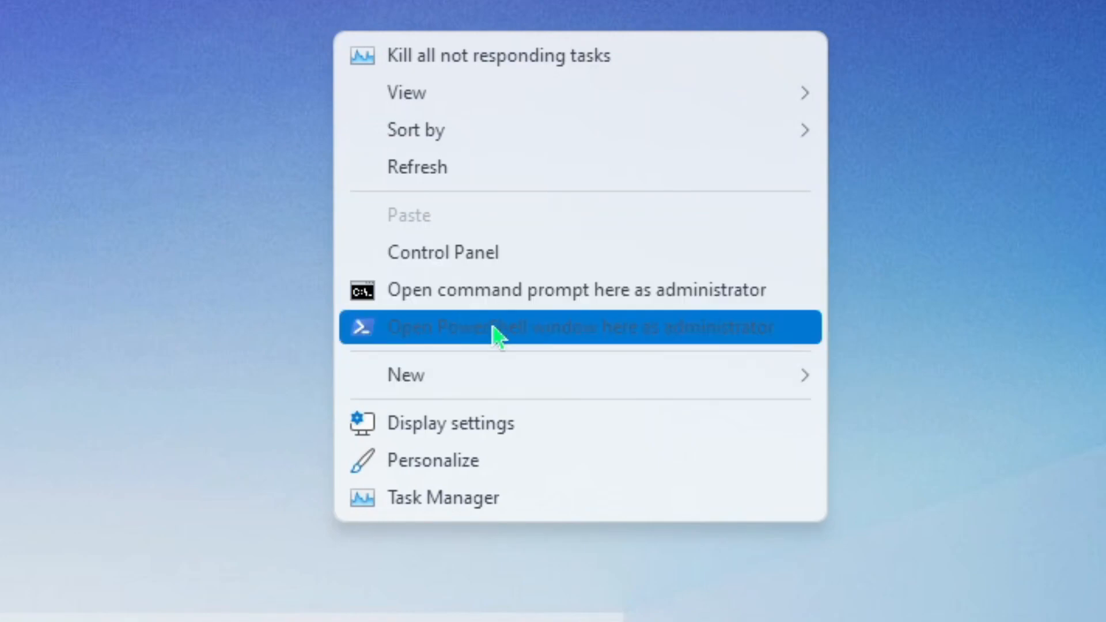
mouse_move(501, 353)
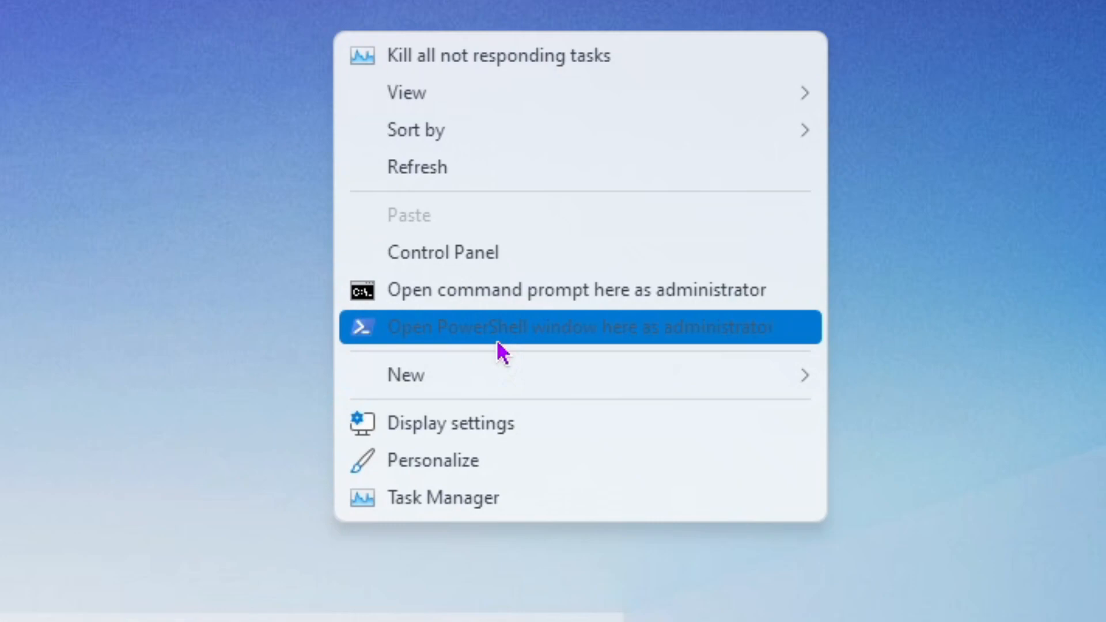
mouse_move(456, 498)
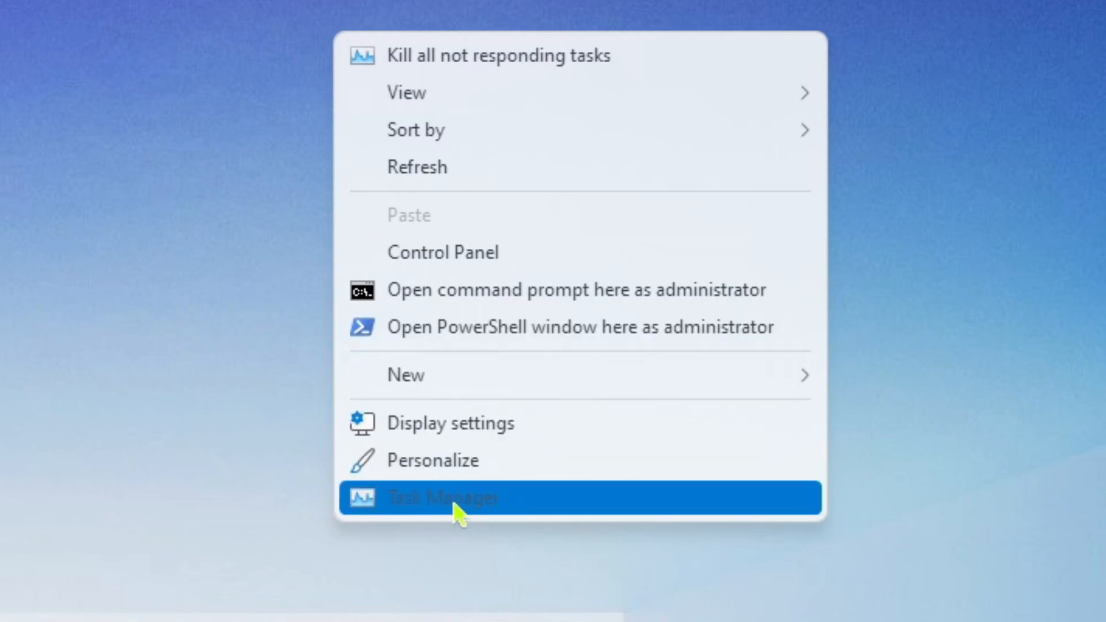
Show the desktop right-click menu with Control Panel, CMD, PowerShell and Task Manager entries, then dismiss it.
left_click(441, 497)
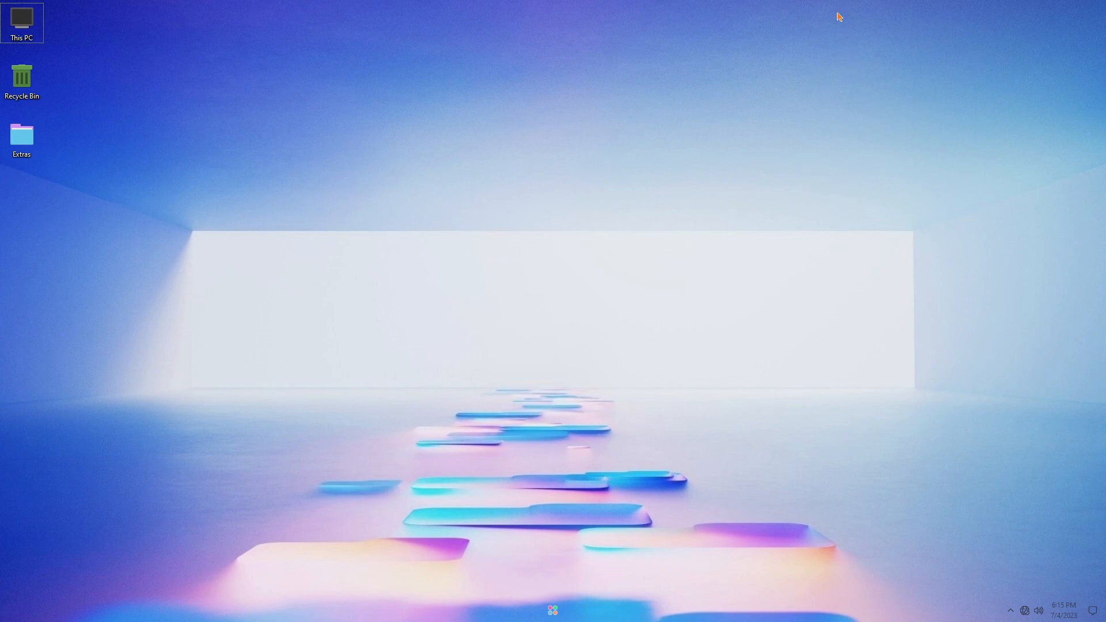
right_click(838, 18)
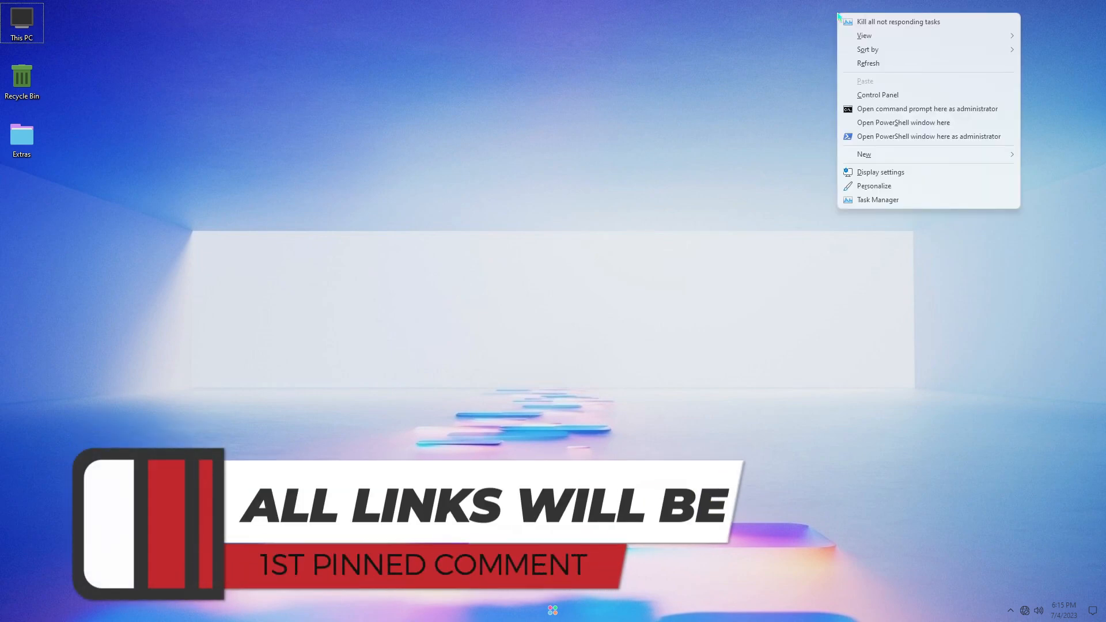
left_click(809, 218)
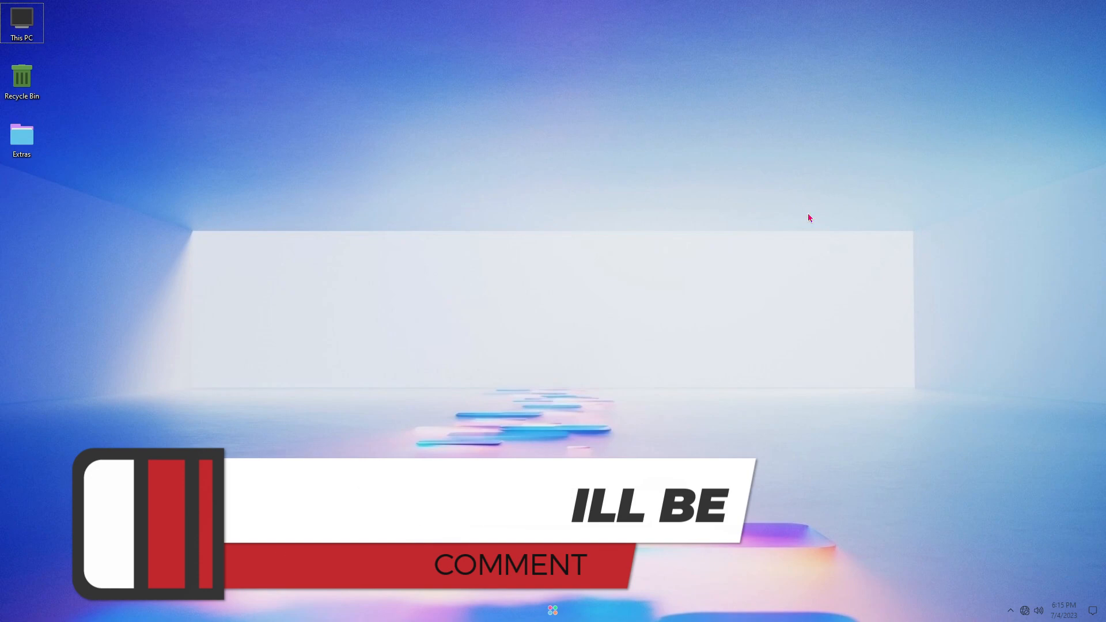